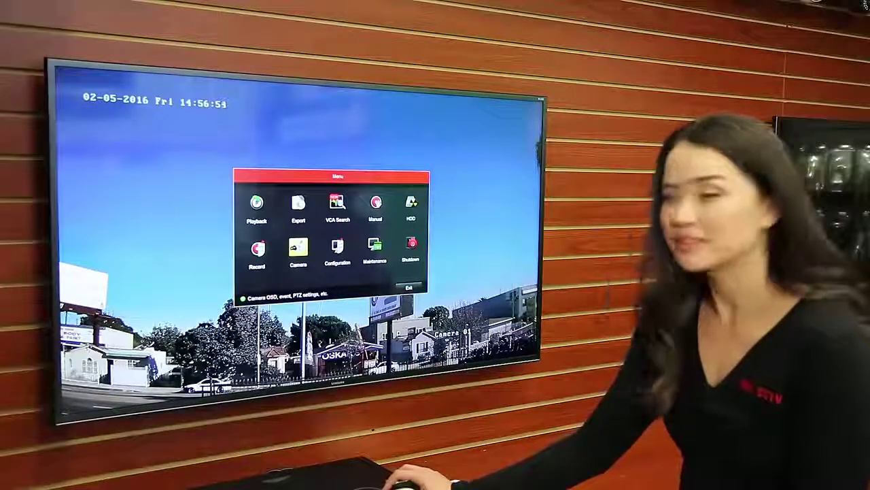
Step: Enter Camera Management from the main menu
left_click(295, 250)
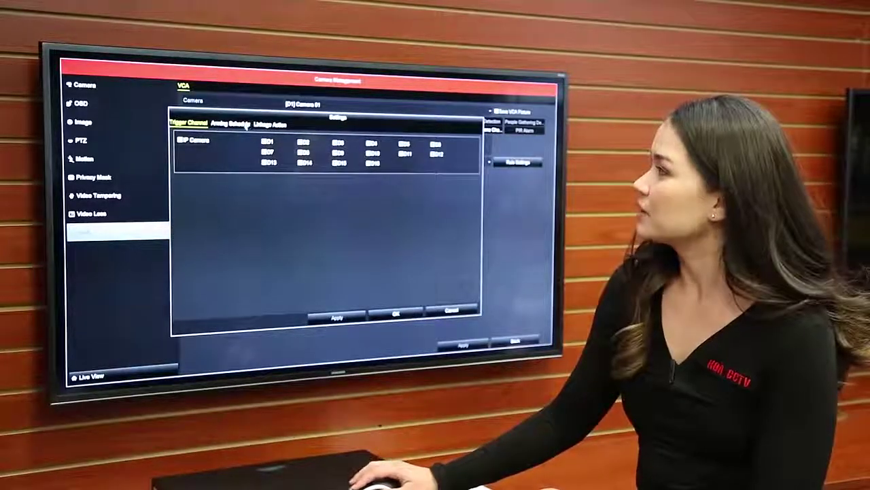
Step: Tick the camera channel that the line crossing event should trigger
left_click(233, 121)
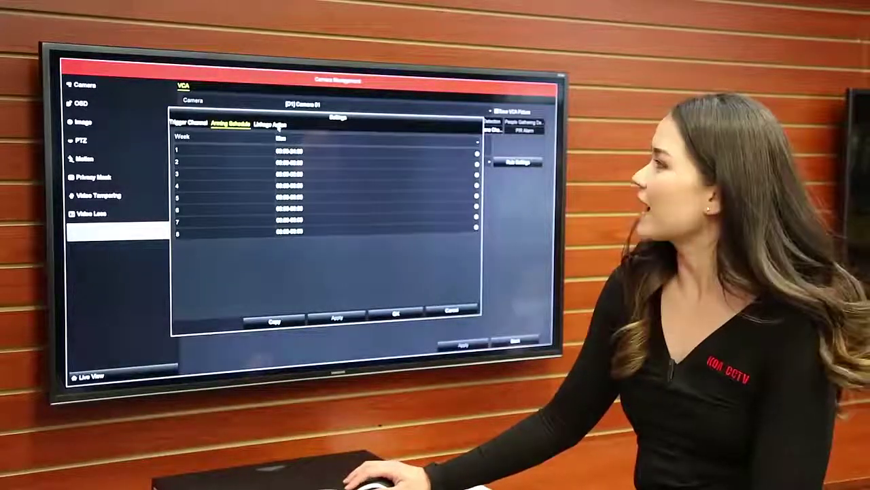
Step: Under Linkage Action, enable Trigger Alarm Output so the alarm output list expands
left_click(272, 124)
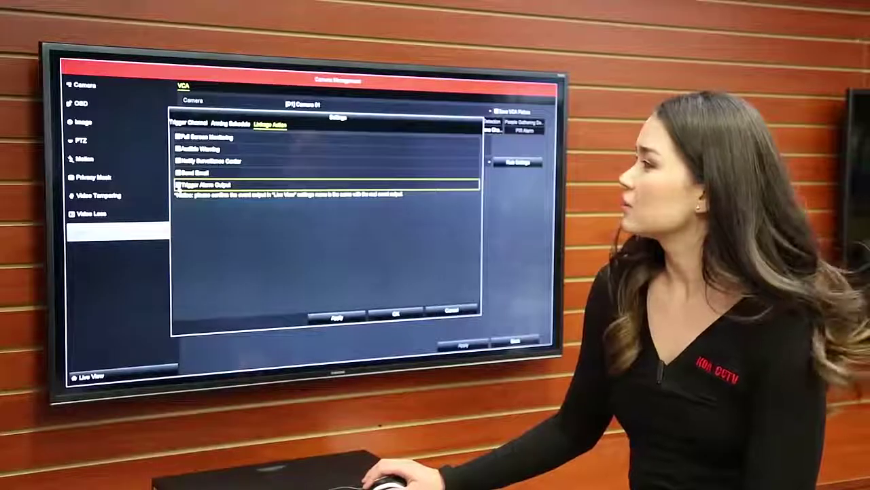
left_click(175, 185)
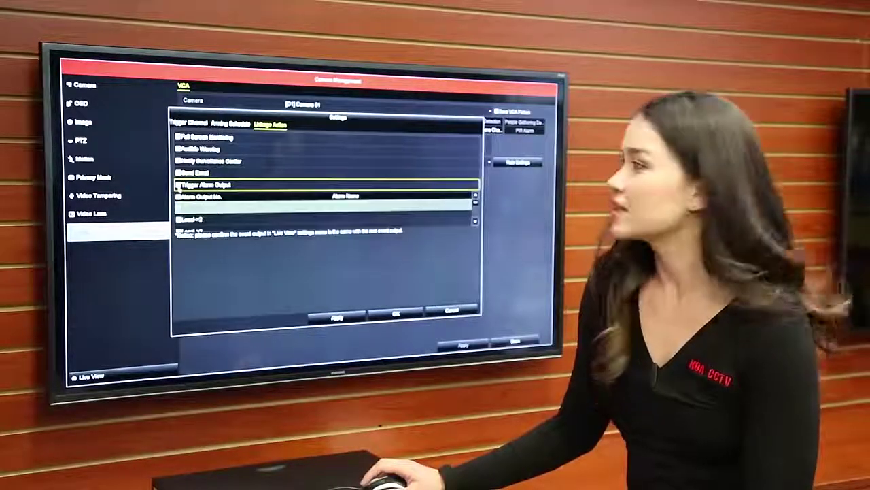